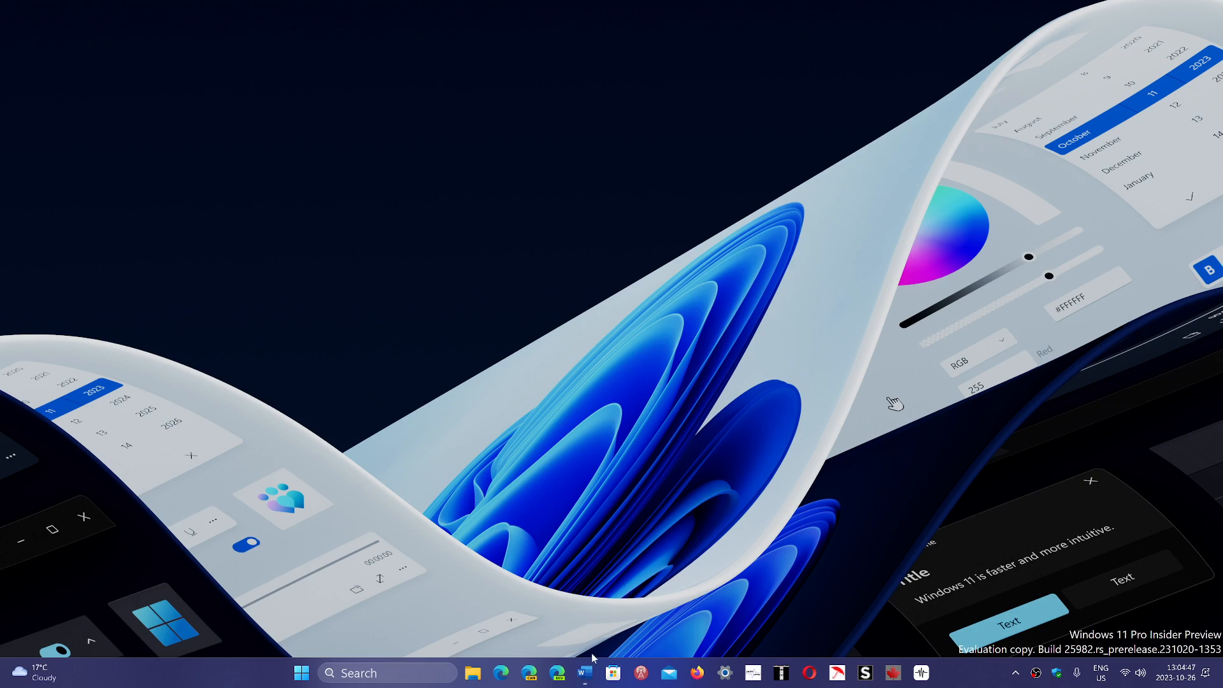
{"action": "mouse_move", "coordinate": [585, 672]}
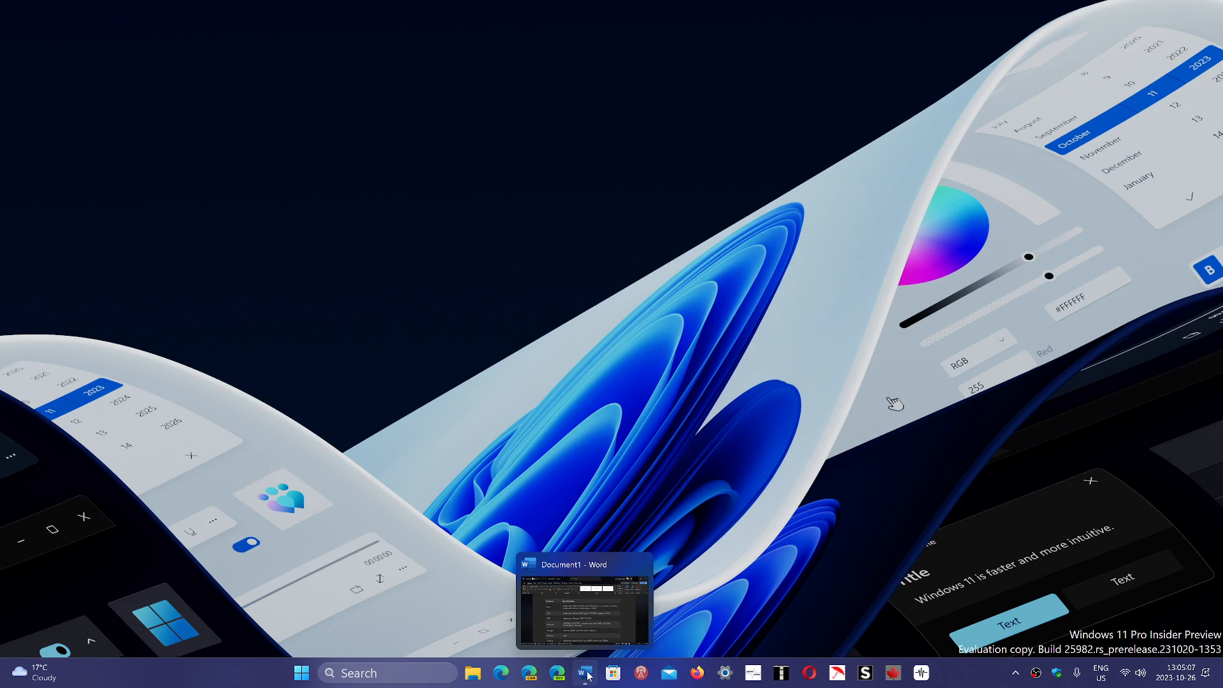
{"action": "mouse_move", "coordinate": [521, 552]}
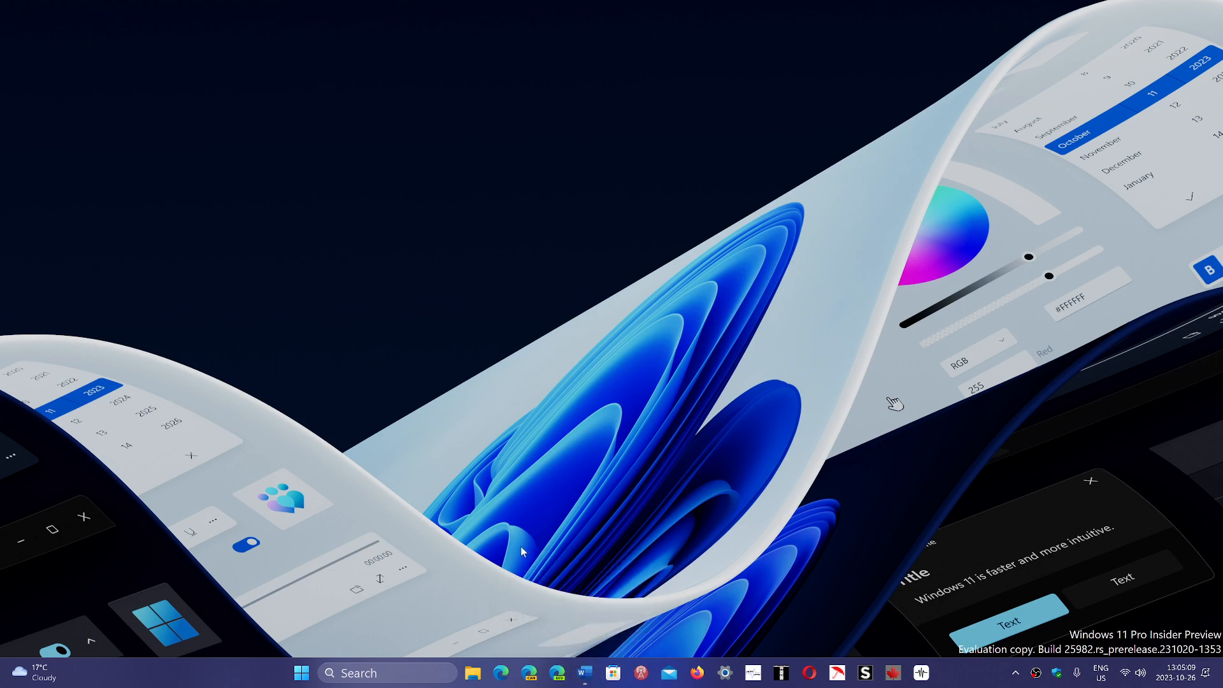
Restore the Document1 Word window from the taskbar preview.
{"action": "left_click", "coordinate": [583, 672]}
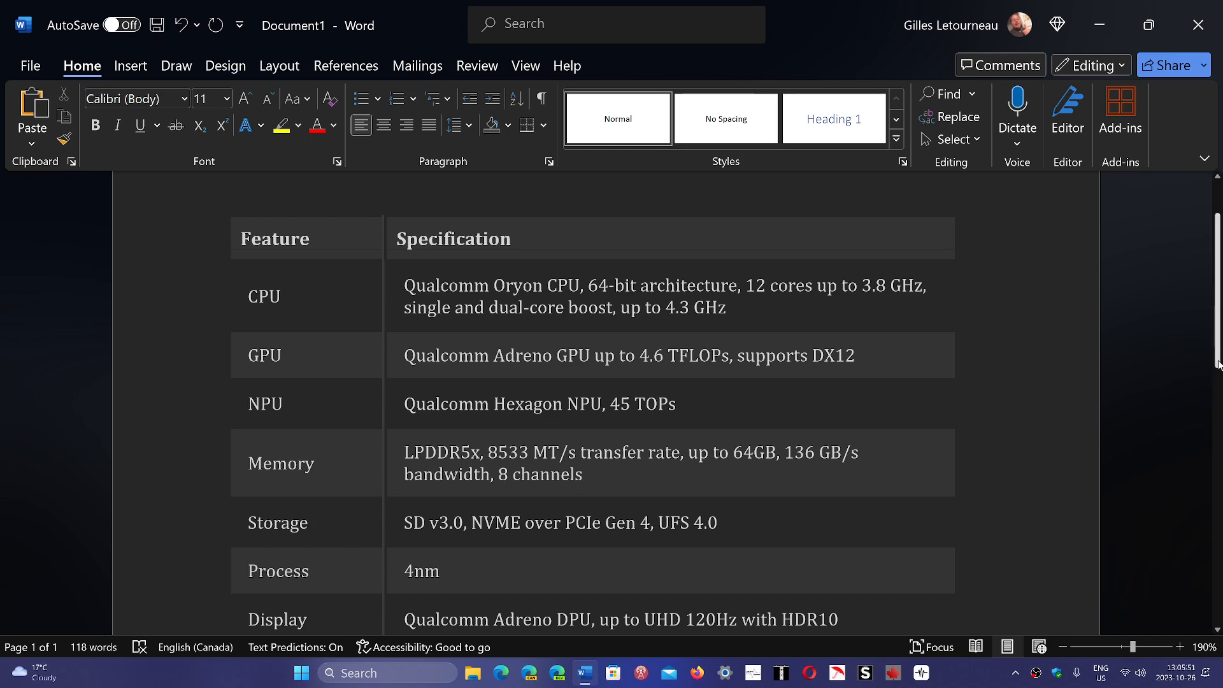
Review the Qualcomm table rows for CPU, GPU, NPU, memory, storage, process and display.
{"action": "scroll", "scroll_direction": "down", "scroll_amount": 3}
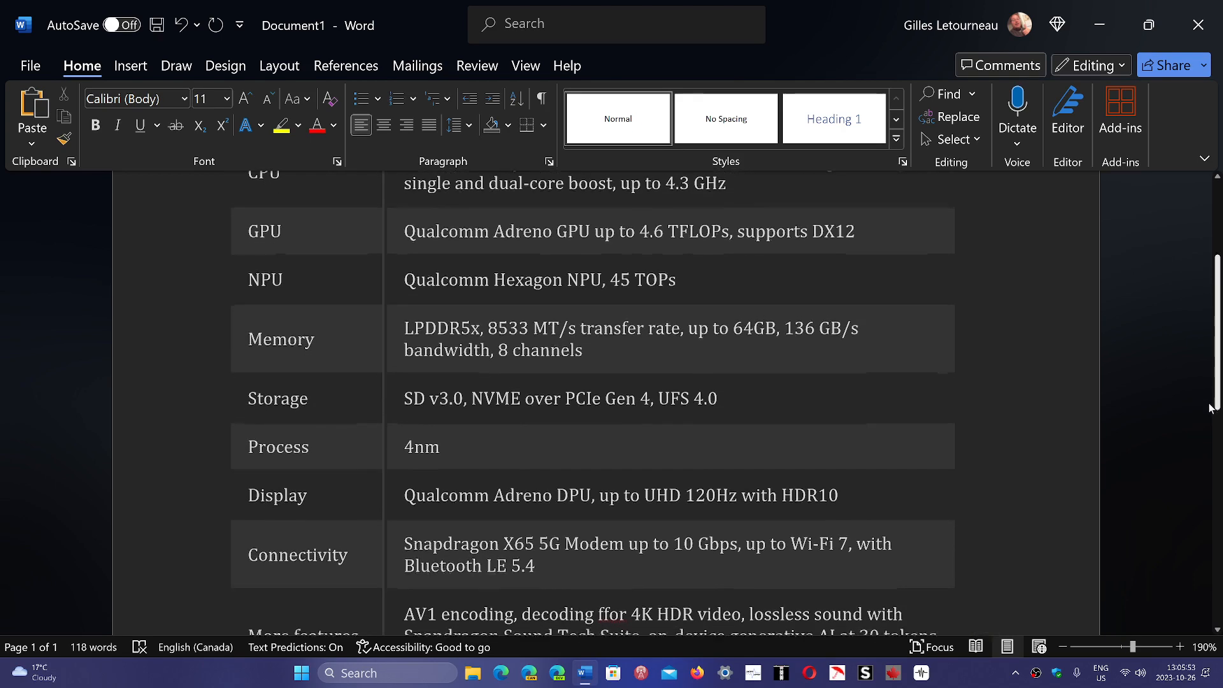
{"action": "scroll", "scroll_direction": "down", "scroll_amount": 3}
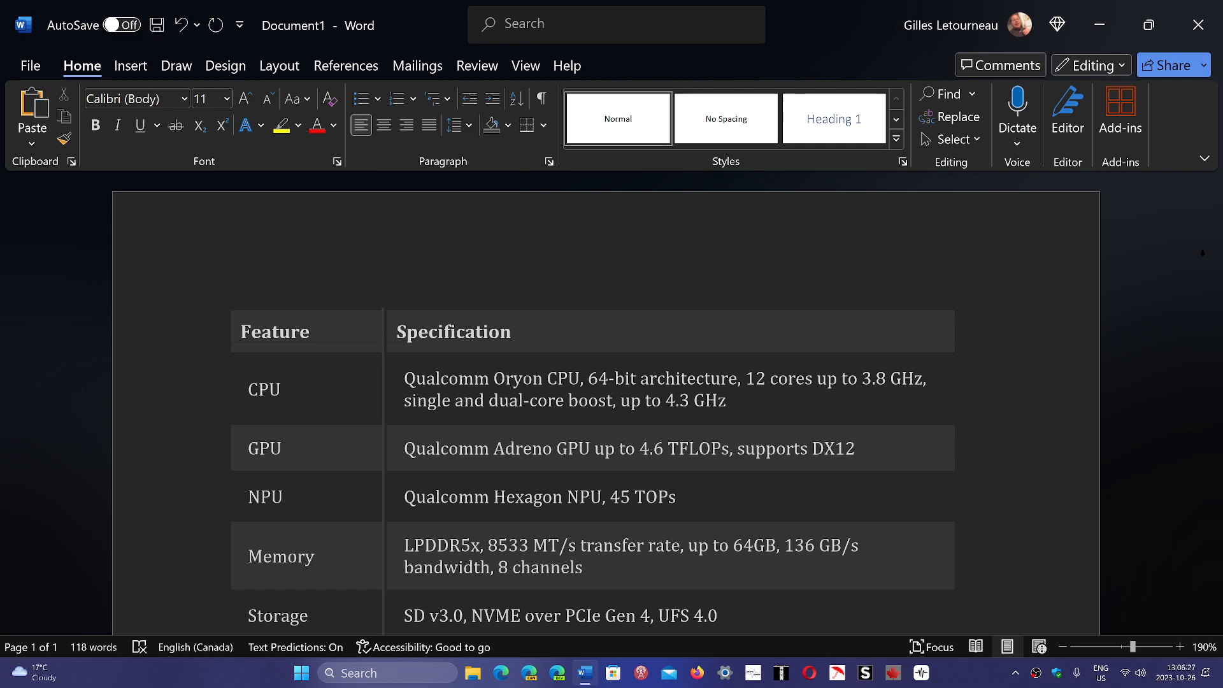
{"action": "scroll", "scroll_direction": "down", "scroll_amount": 3}
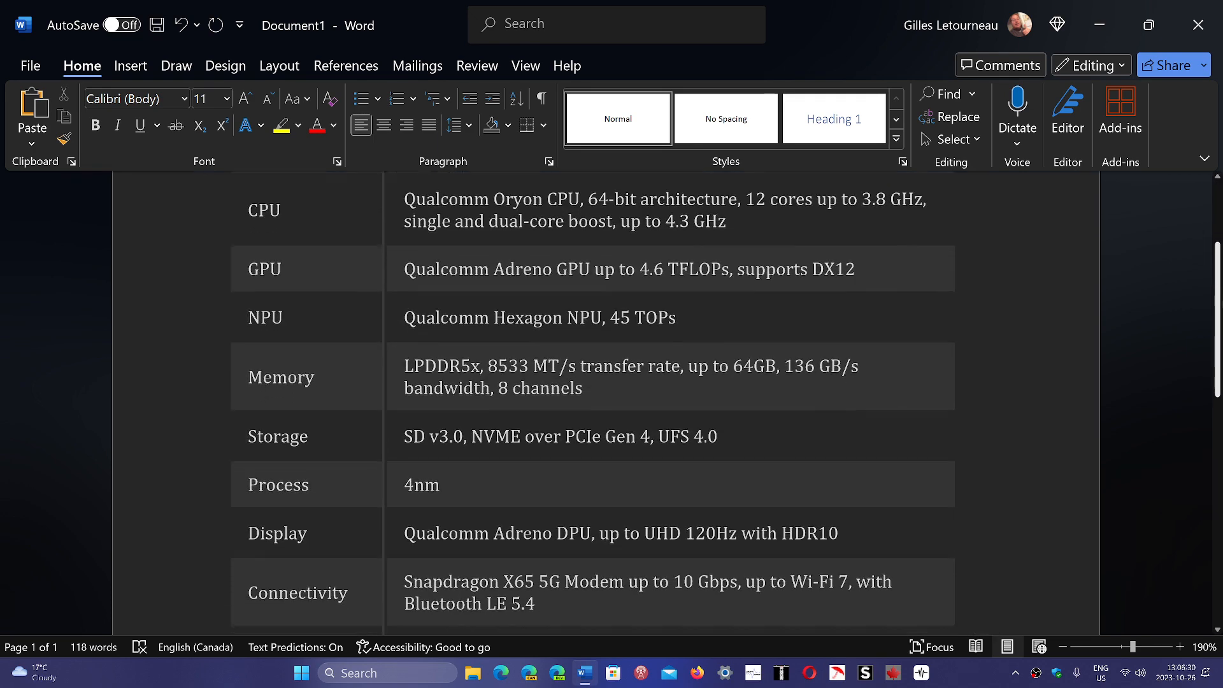
{"action": "scroll", "scroll_direction": "down", "scroll_amount": 3}
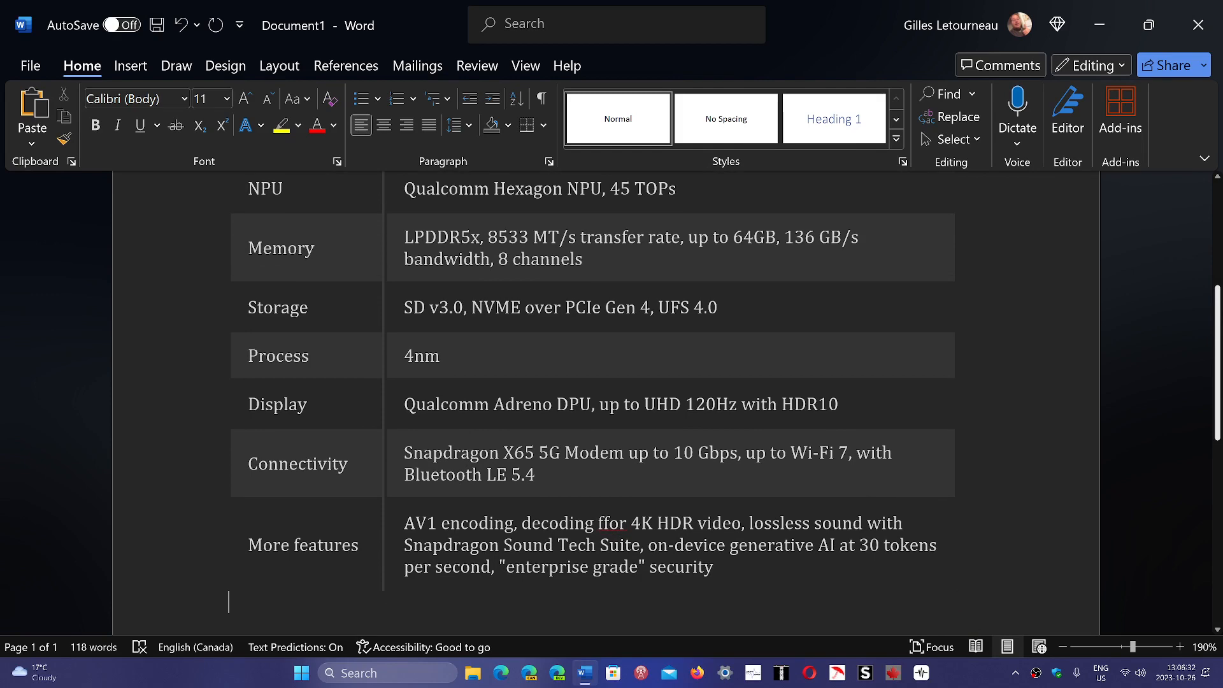
{"action": "scroll", "scroll_direction": "down", "scroll_amount": 3}
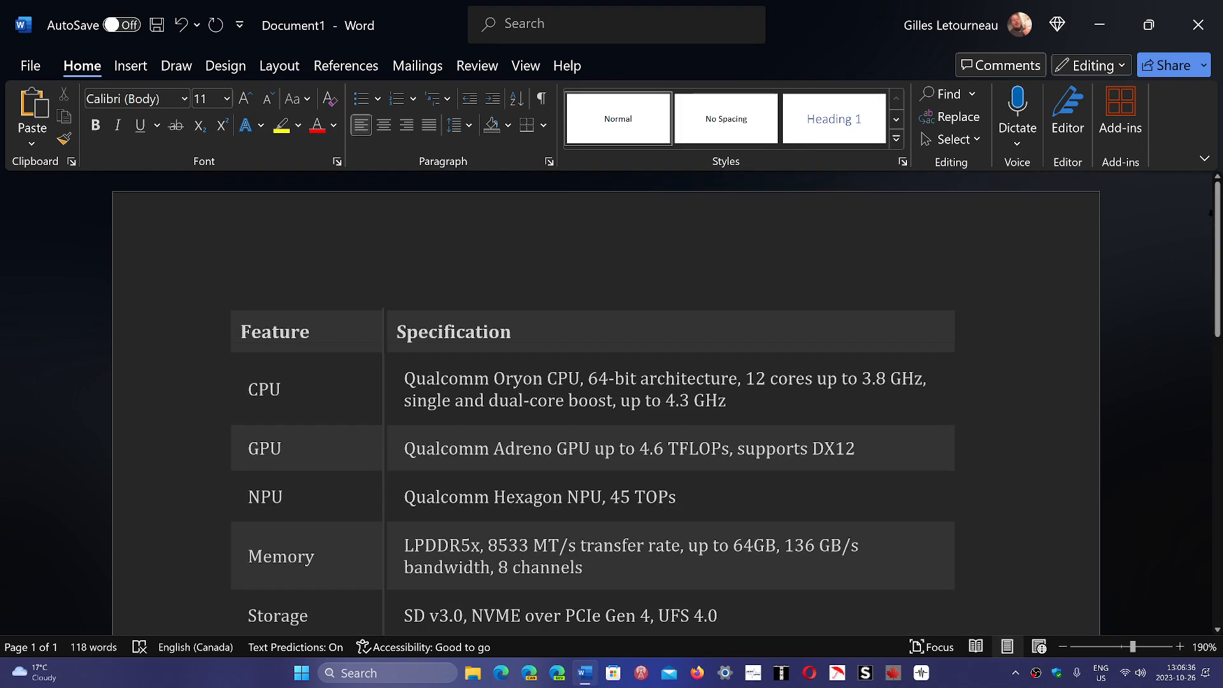
Close the document choosing Don't Save, returning to the Windows desktop.
{"action": "left_click", "coordinate": [1201, 24]}
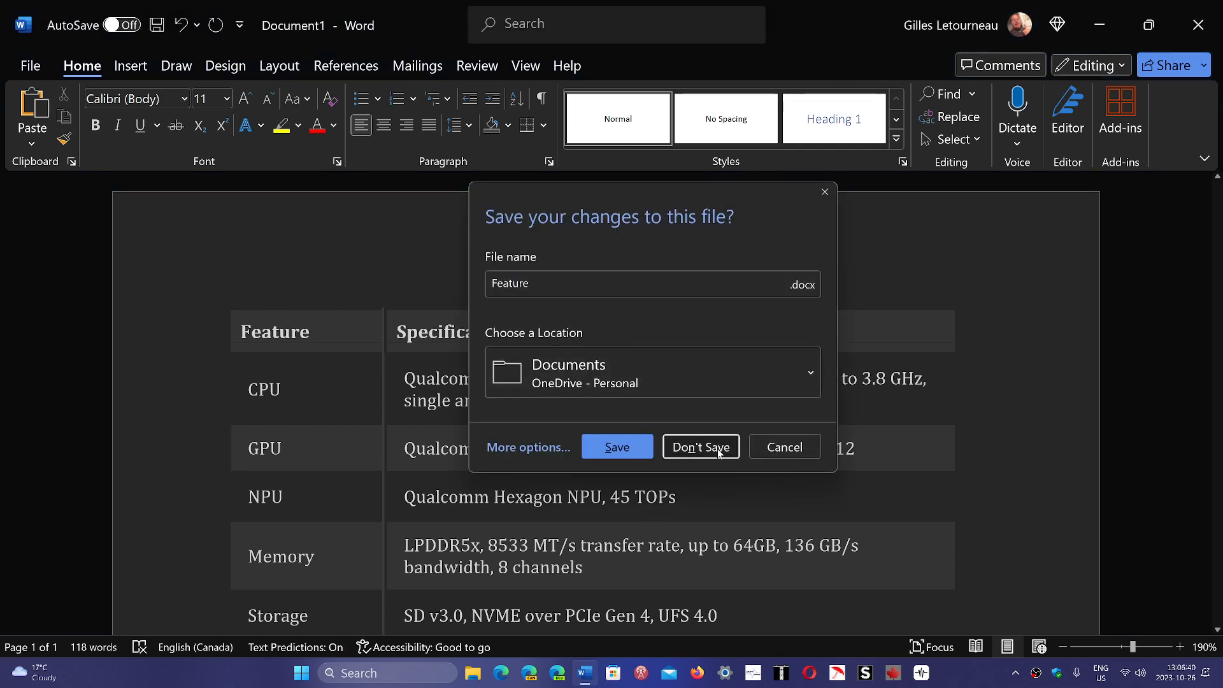
{"action": "left_click", "coordinate": [699, 446]}
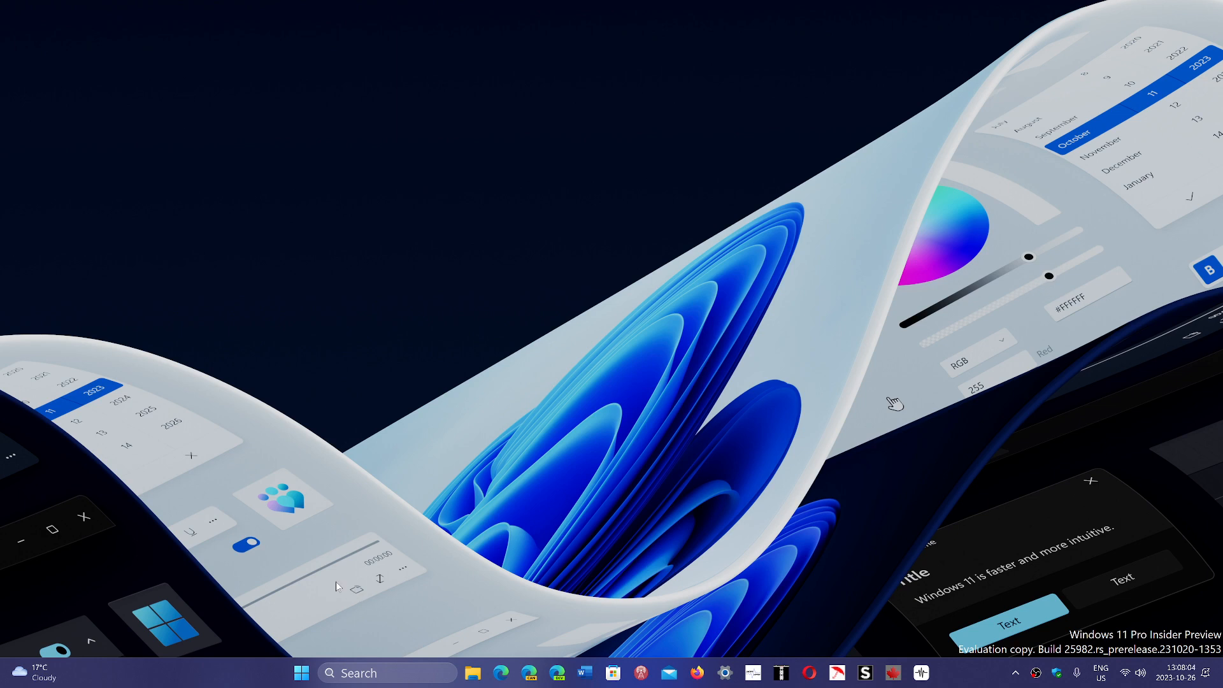
{"action": "mouse_move", "coordinate": [399, 578]}
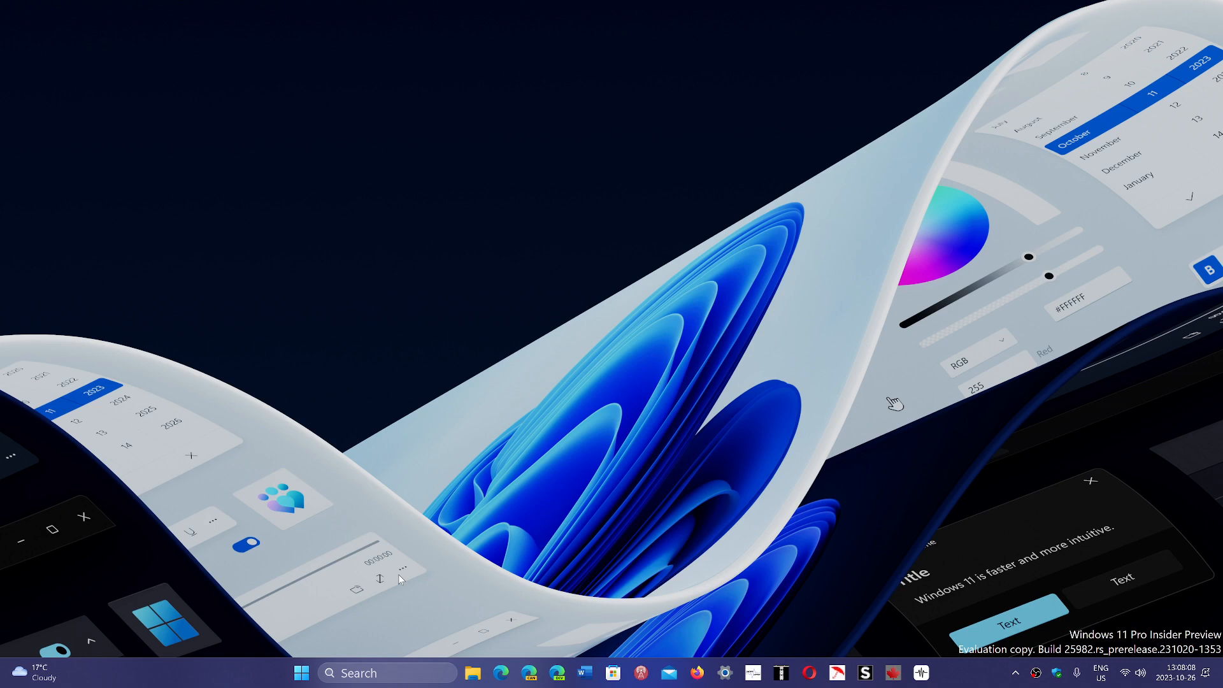
{"action": "mouse_move", "coordinate": [536, 517]}
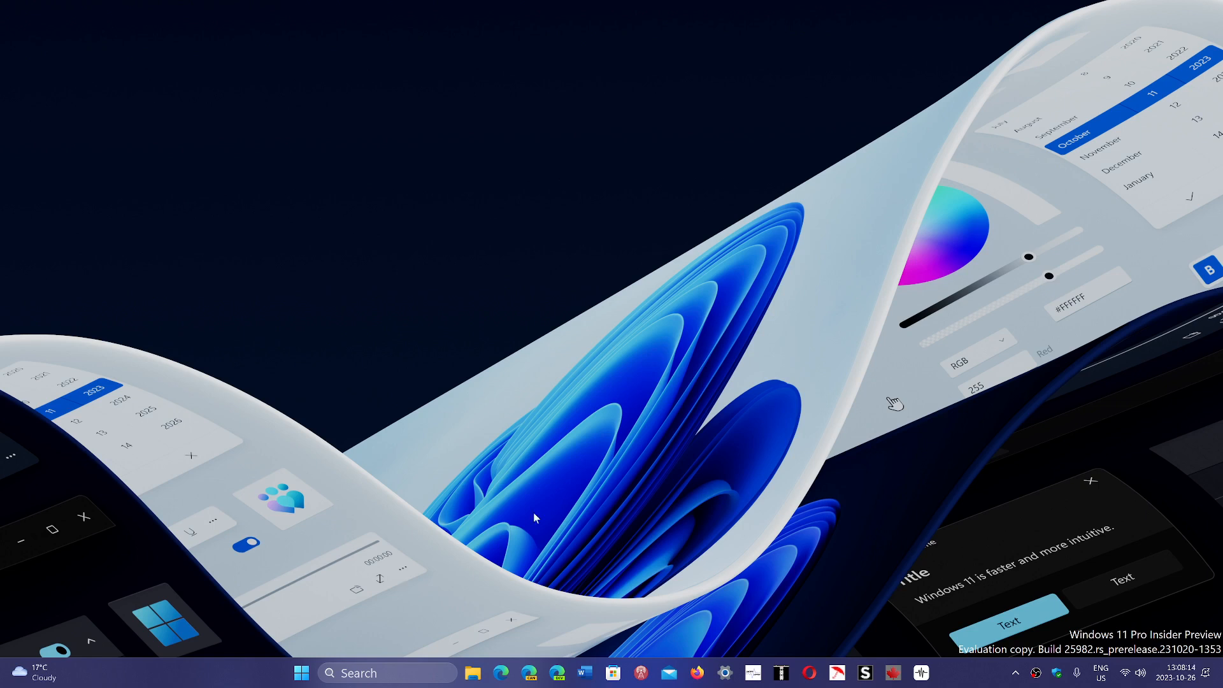
{"action": "mouse_move", "coordinate": [951, 464]}
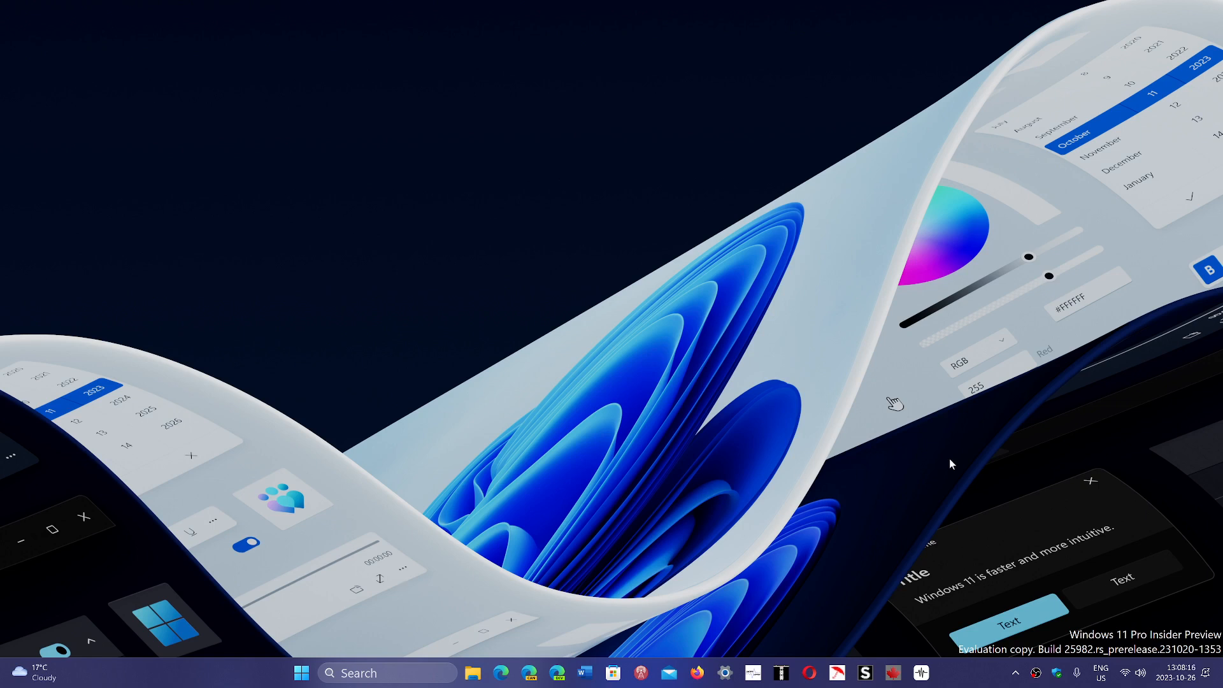
{"action": "mouse_move", "coordinate": [833, 464]}
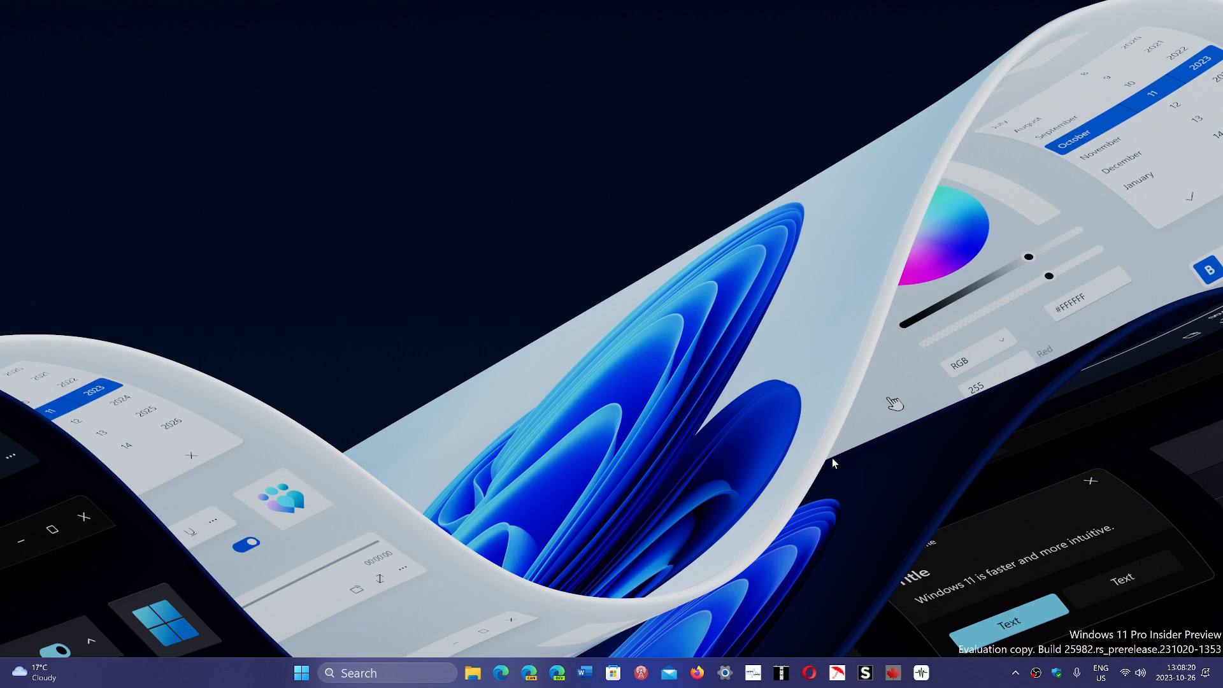
{"action": "mouse_move", "coordinate": [942, 562]}
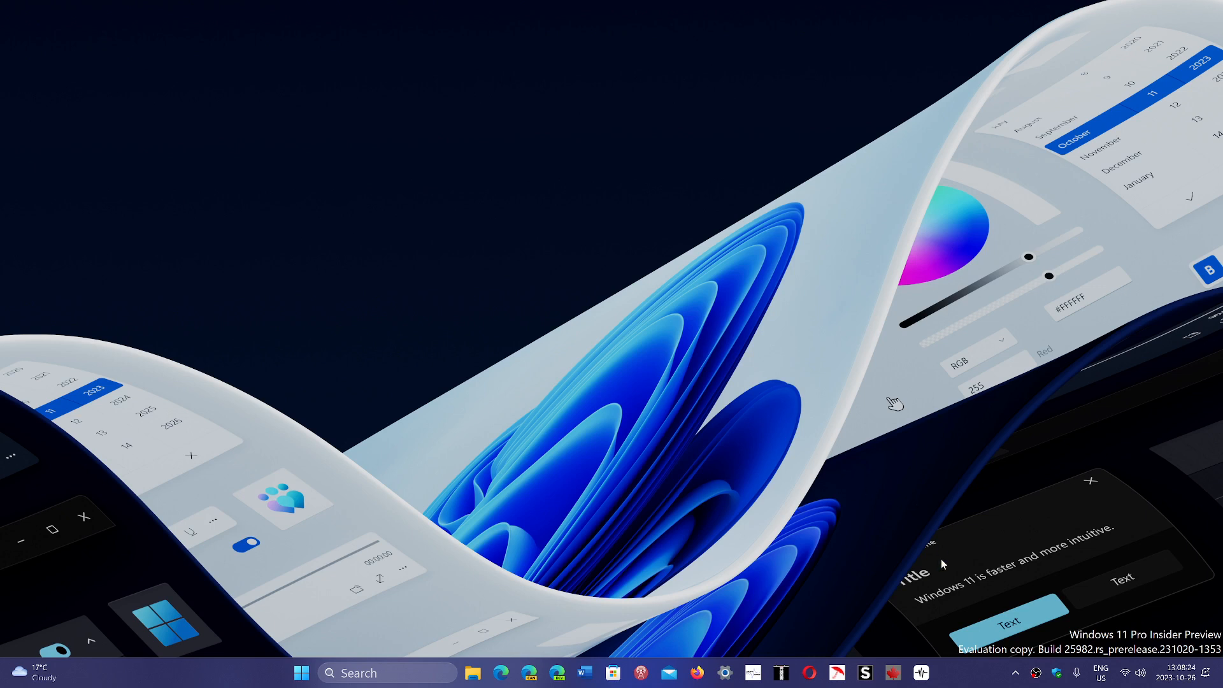